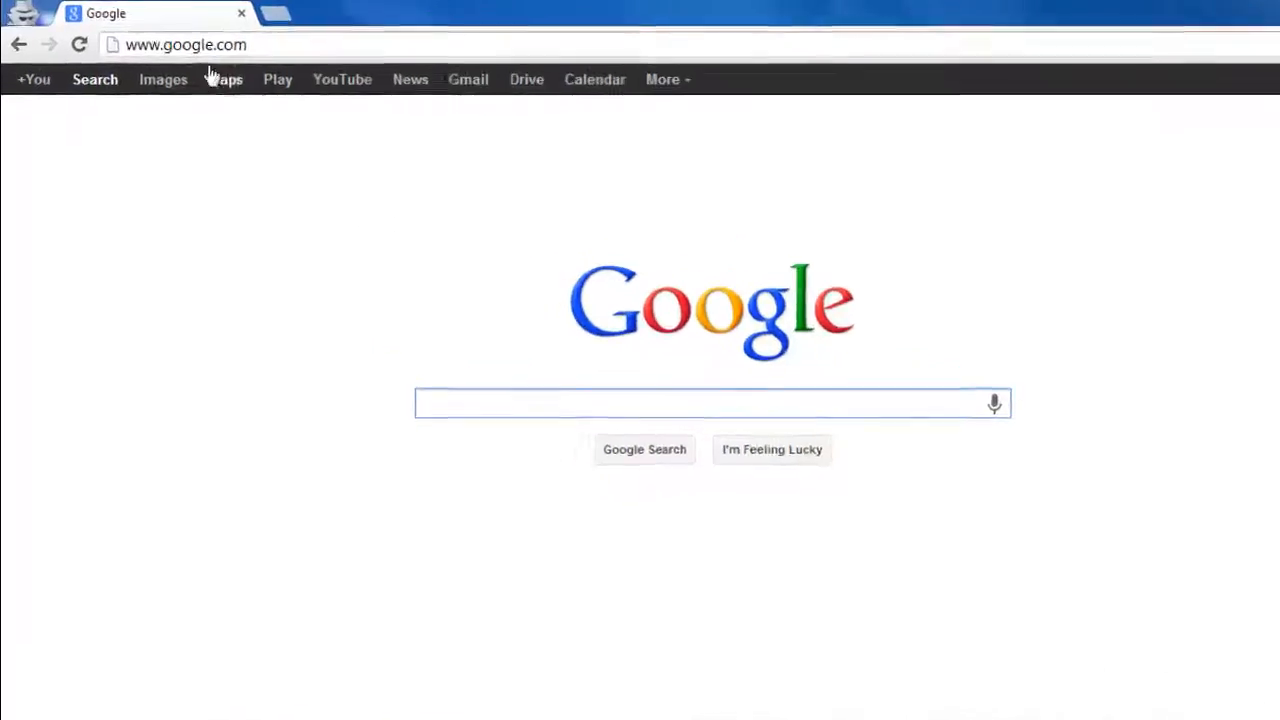
{"action": "left_click", "coordinate": [190, 44]}
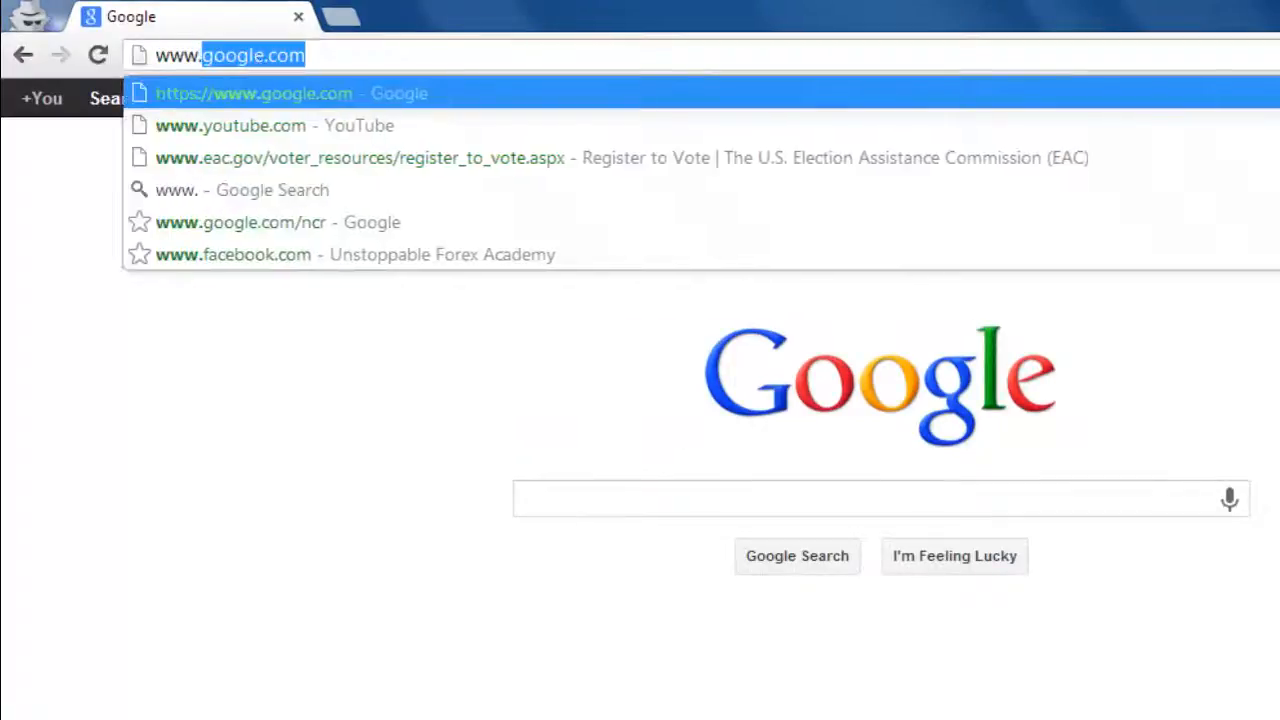
{"action": "type", "text": "www.uspto.gov/"}
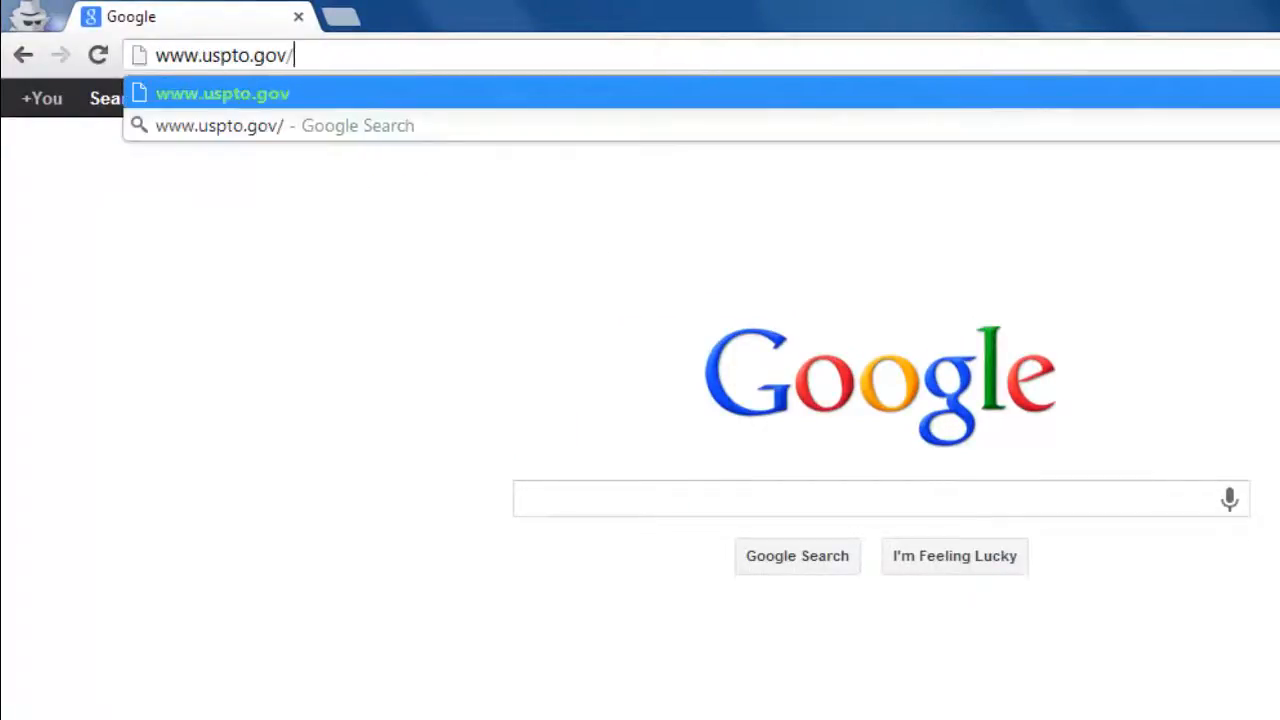
{"action": "type", "text": "trademarks/"}
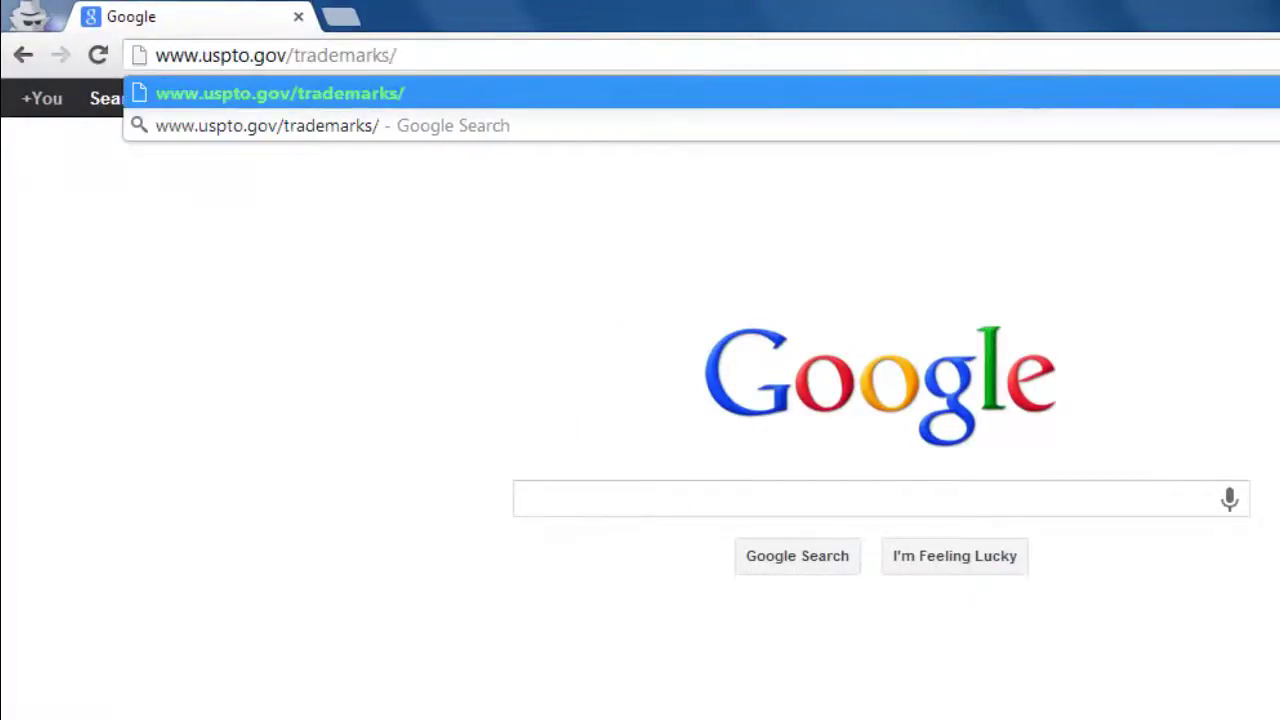
{"action": "type", "text": "process/search/"}
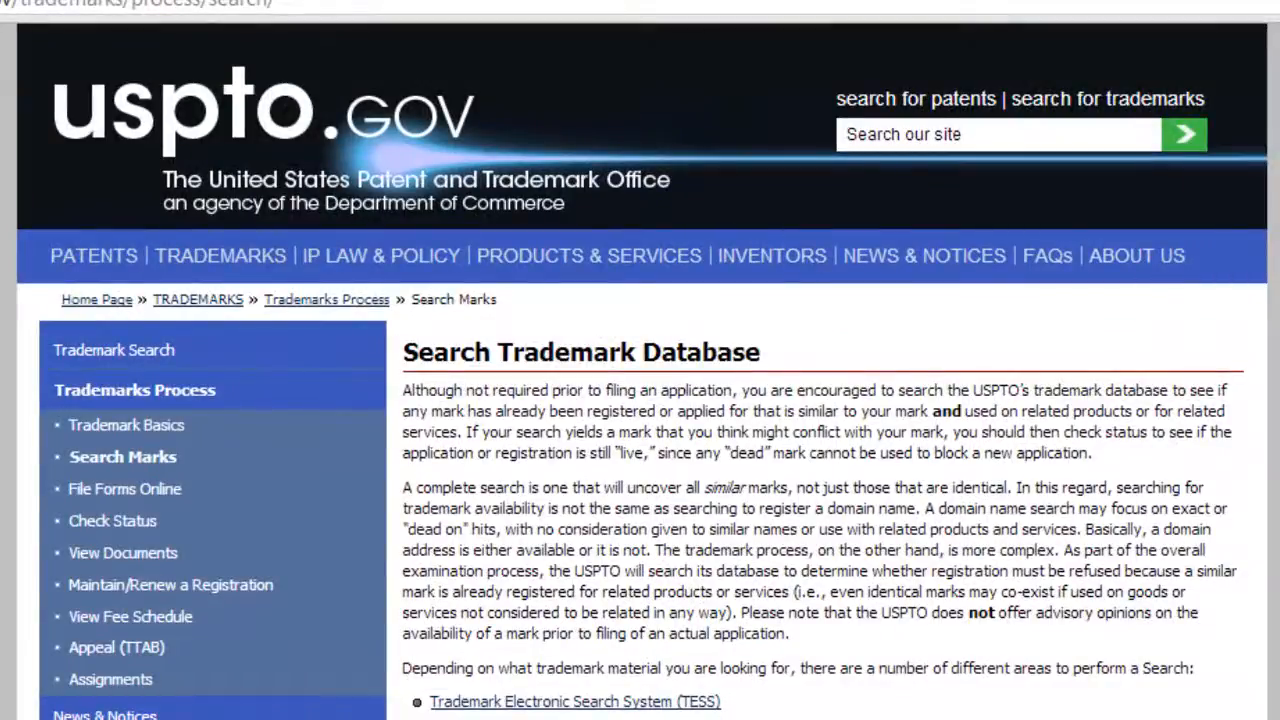
Step: Scroll down the Search Trademark Database page to the Tools links with TESS
{"action": "scroll", "scroll_direction": "down", "scroll_amount": 3}
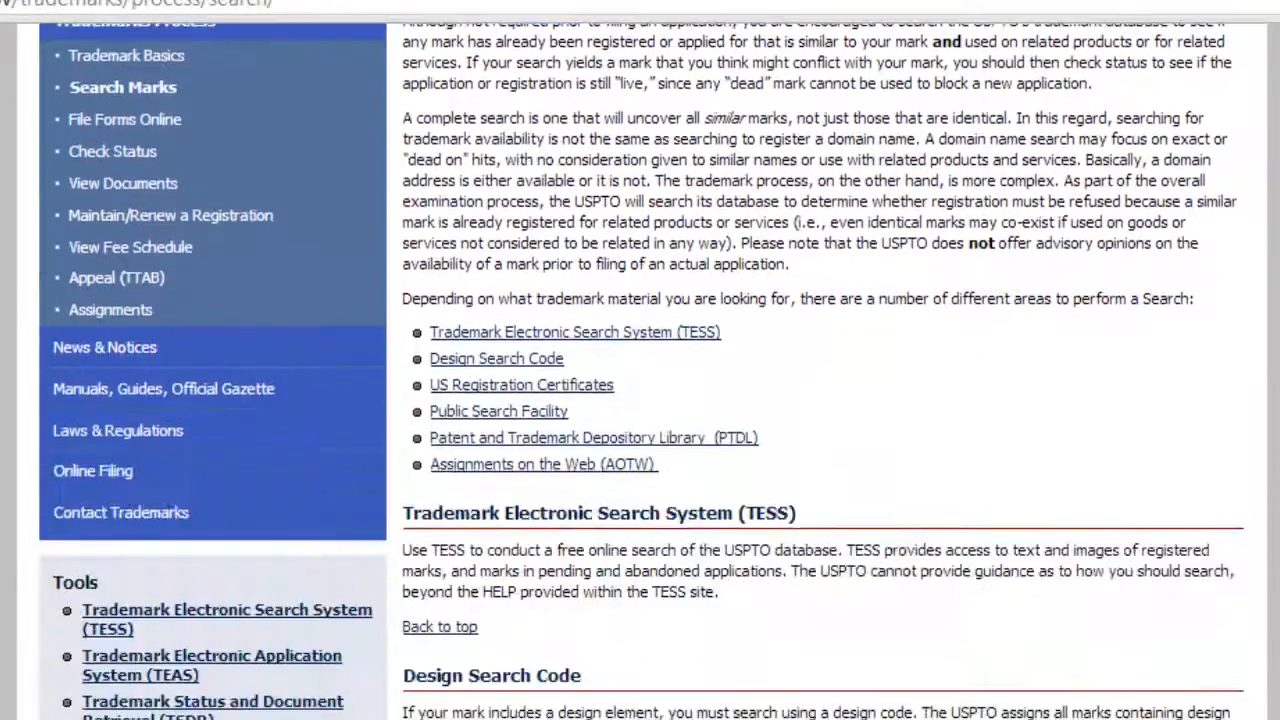
{"action": "scroll", "scroll_direction": "down", "scroll_amount": 3}
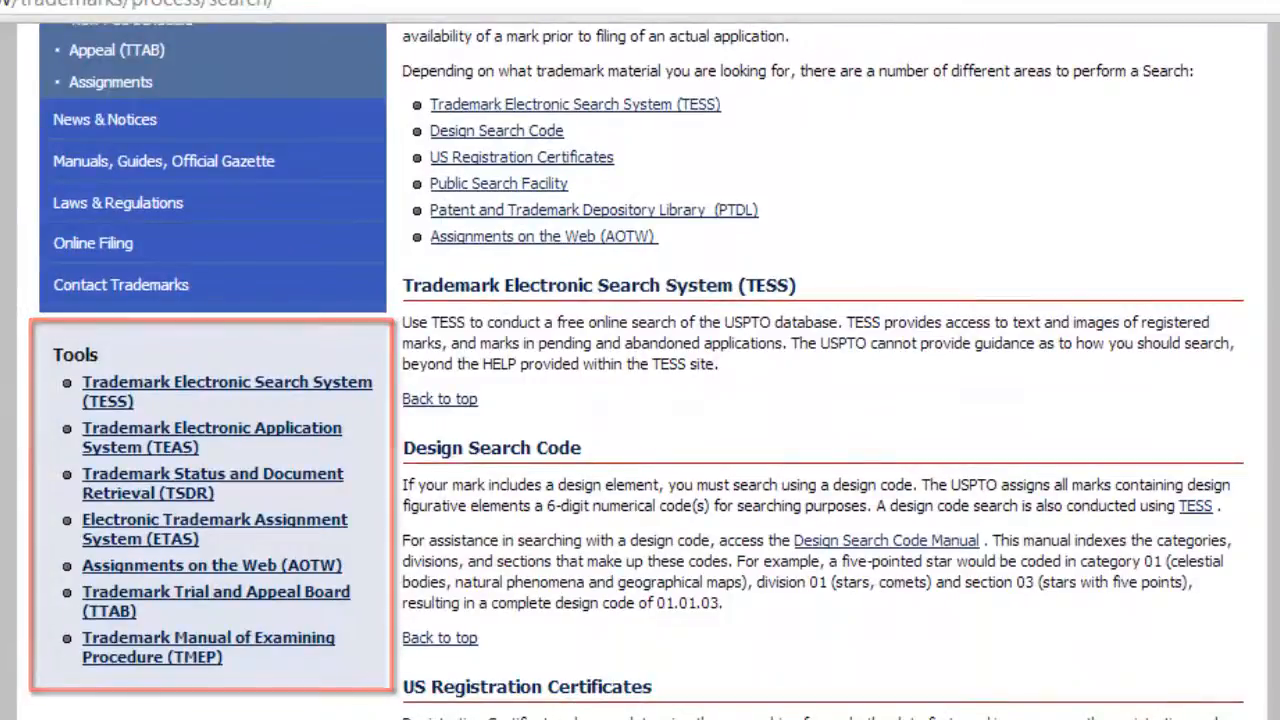
{"action": "mouse_move", "coordinate": [204, 402]}
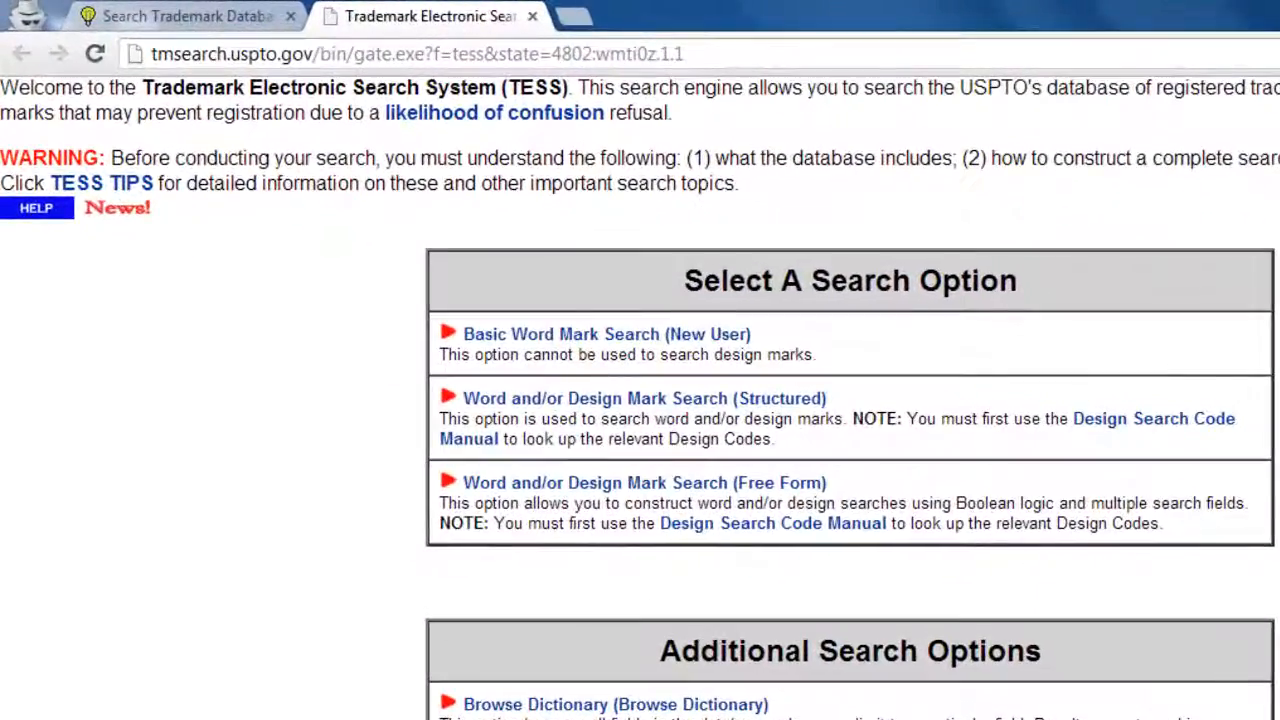
{"action": "mouse_move", "coordinate": [554, 348]}
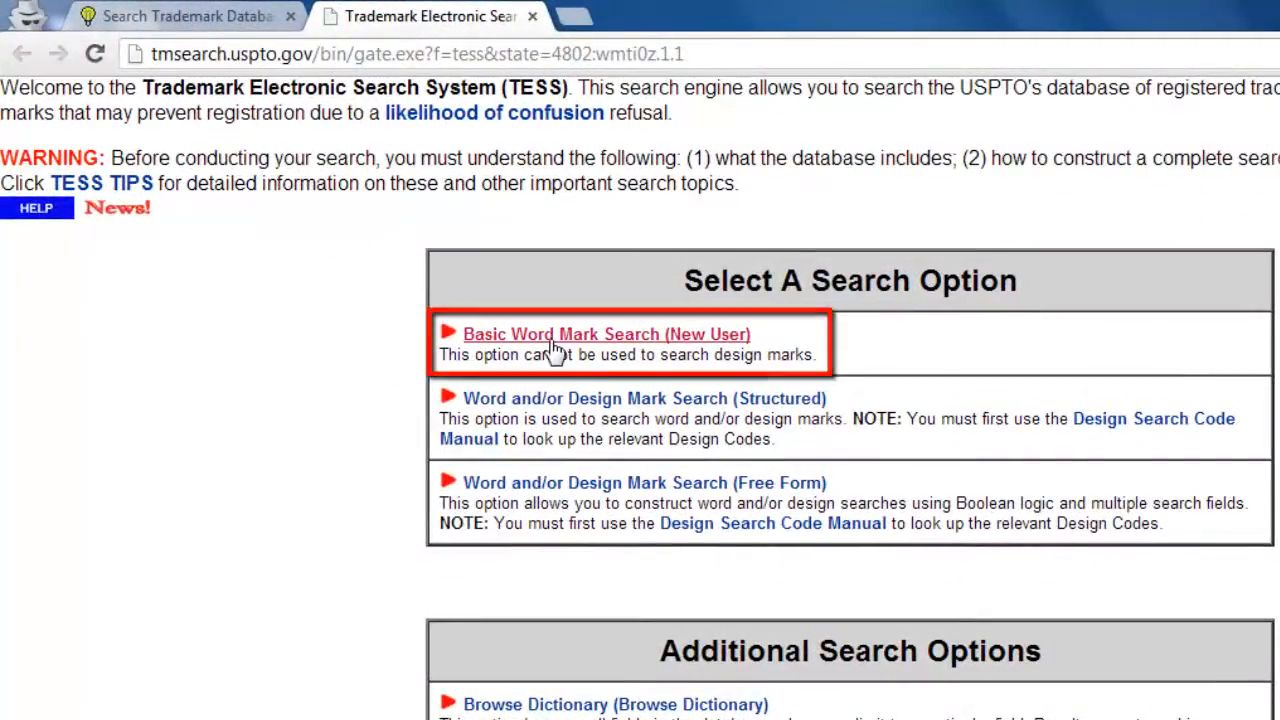
Step: Choose Basic Word Mark Search (New User) from the TESS search options
{"action": "left_click", "coordinate": [596, 334]}
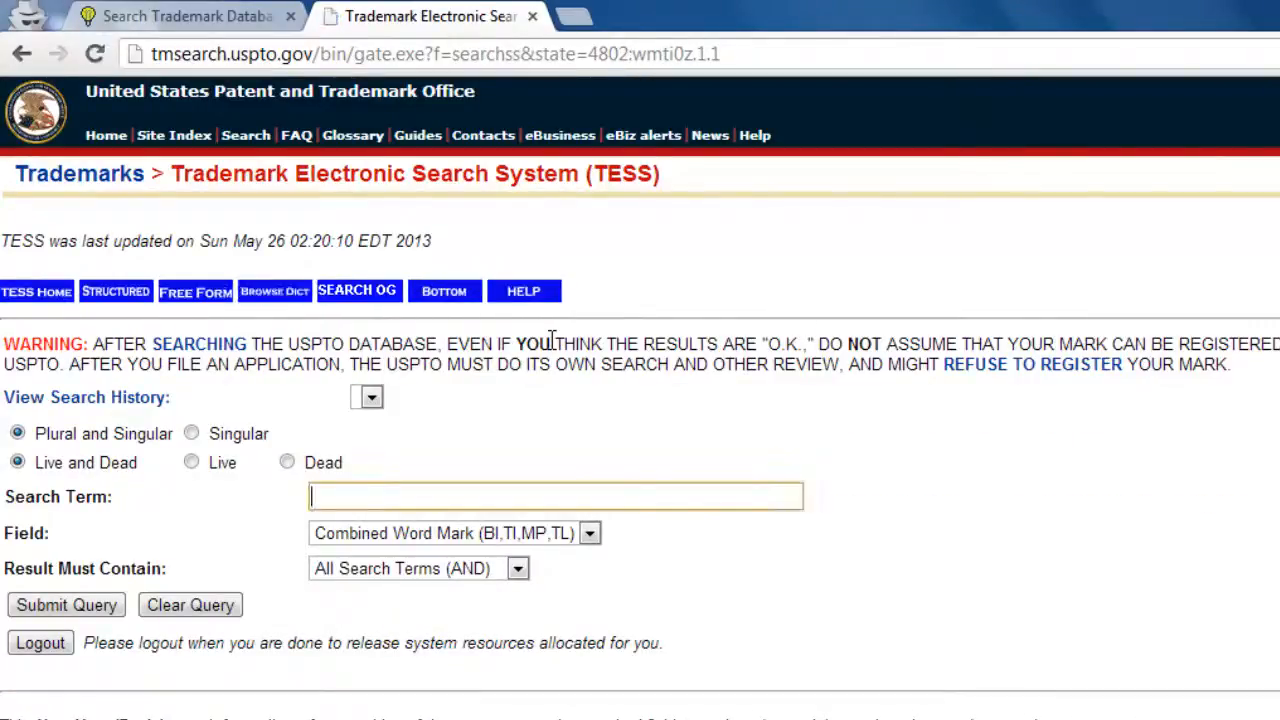
Step: Search TESS for the word mark 'dog training' and submit the query
{"action": "left_click", "coordinate": [556, 496]}
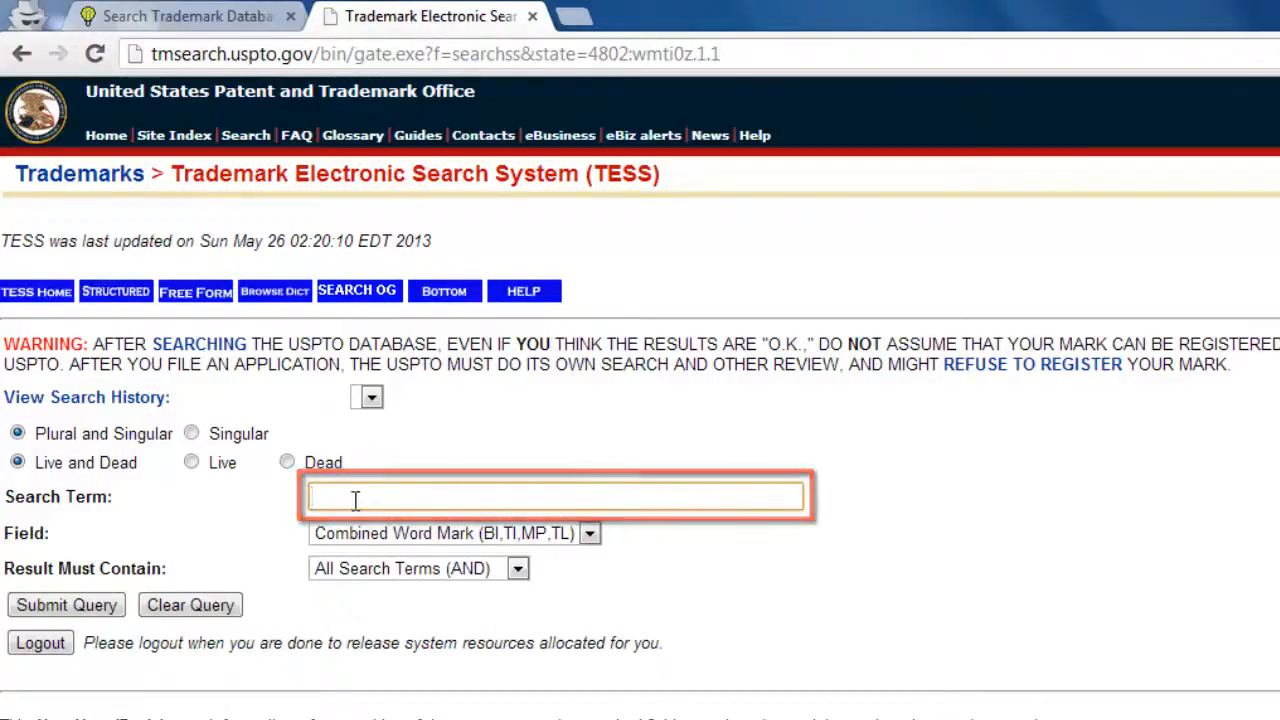
{"action": "type", "text": "dog training"}
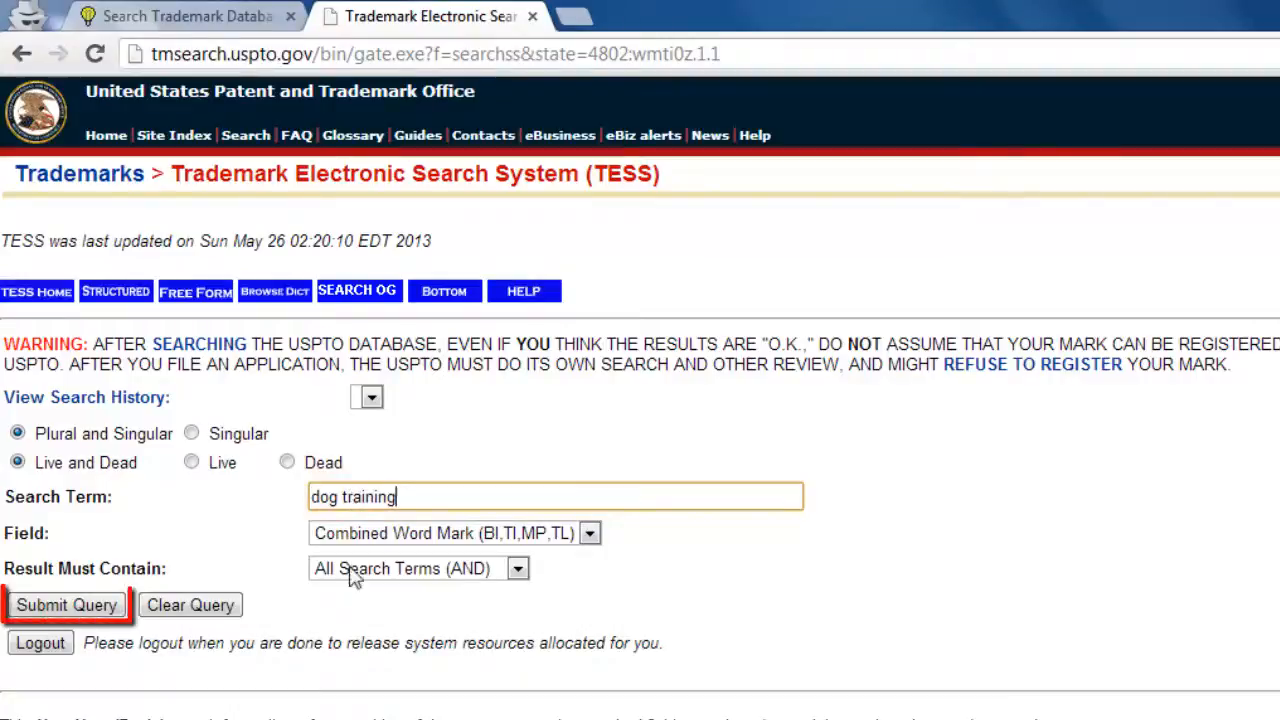
{"action": "left_click", "coordinate": [66, 604]}
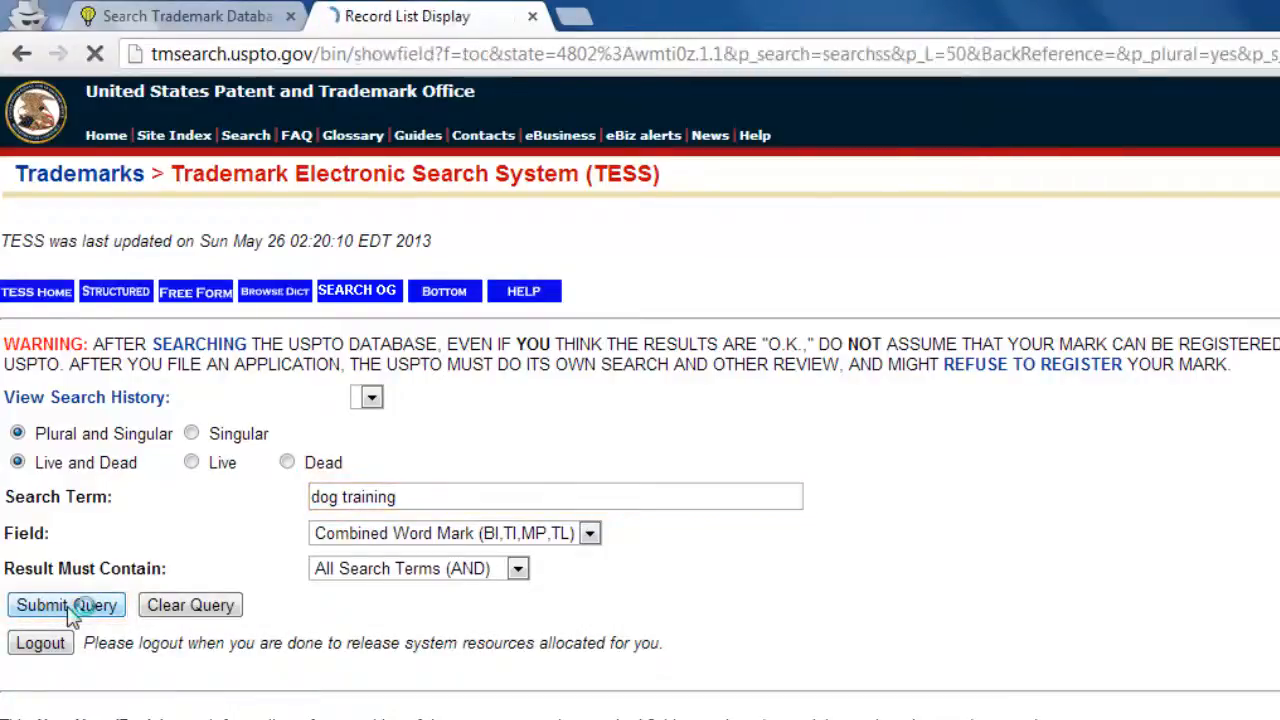
Step: Scroll through the 114 dog training records showing serial numbers and live/dead status
{"action": "left_click", "coordinate": [66, 604]}
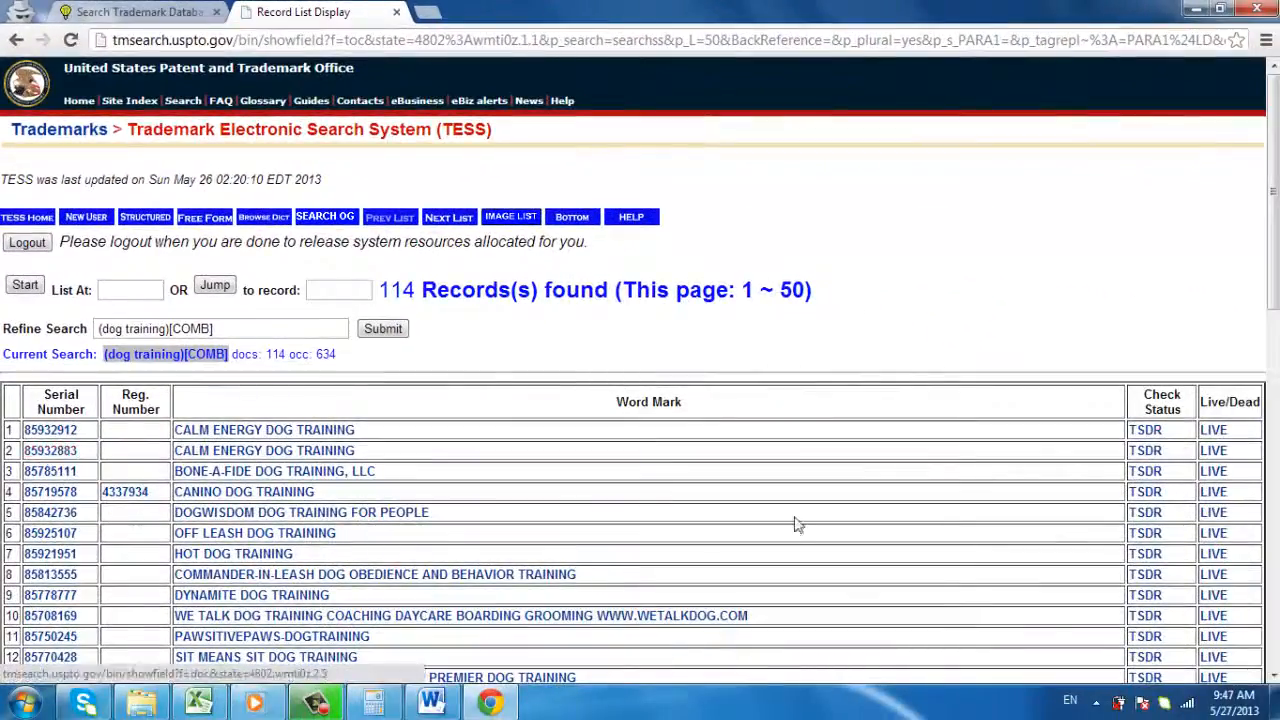
{"action": "scroll", "scroll_direction": "down", "scroll_amount": 3}
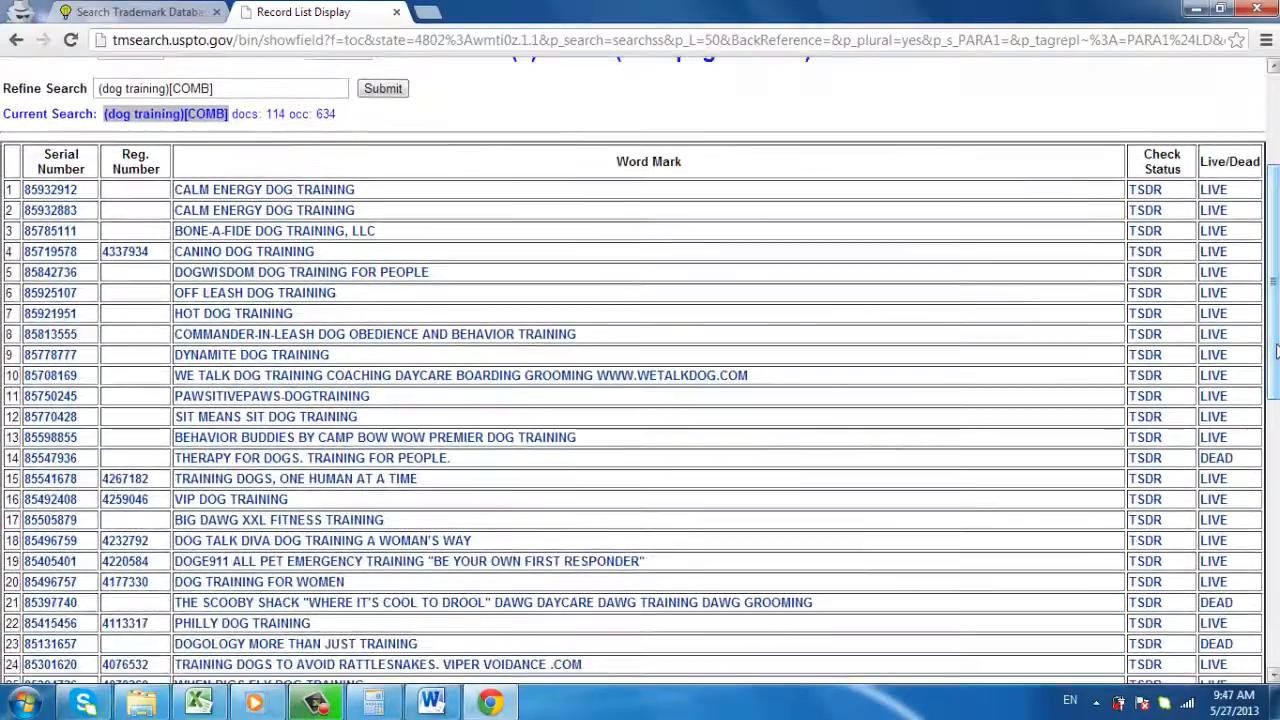